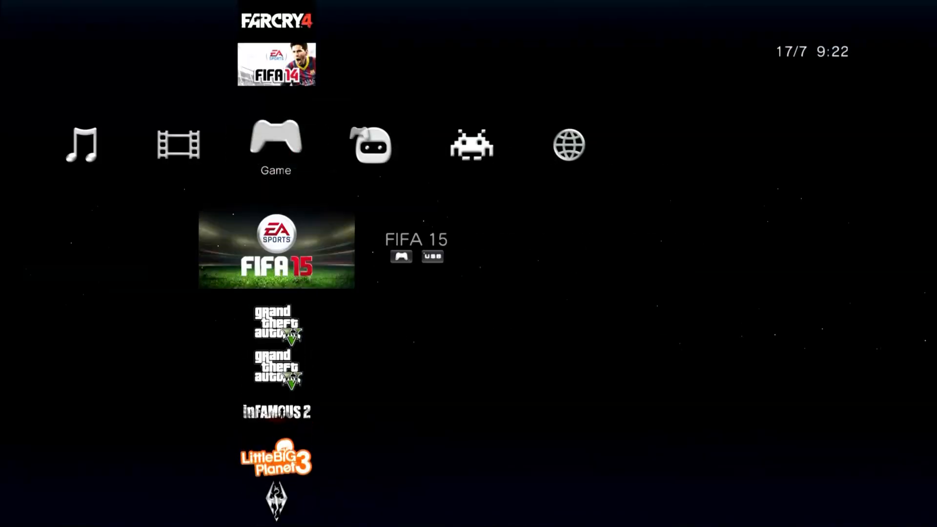
# Scroll the game list down to Call of Duty: Black Ops III and bring up its action options
pyautogui.scroll(-3)
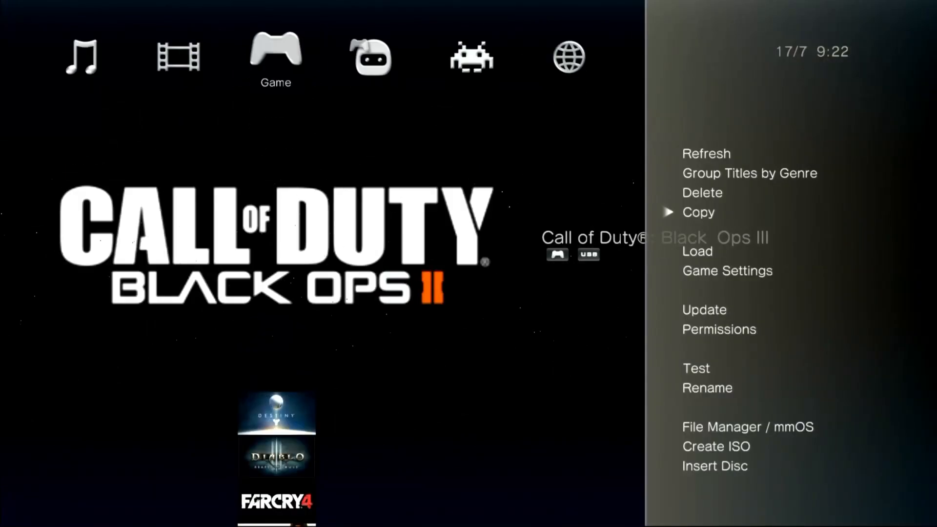
pyautogui.click(698, 212)
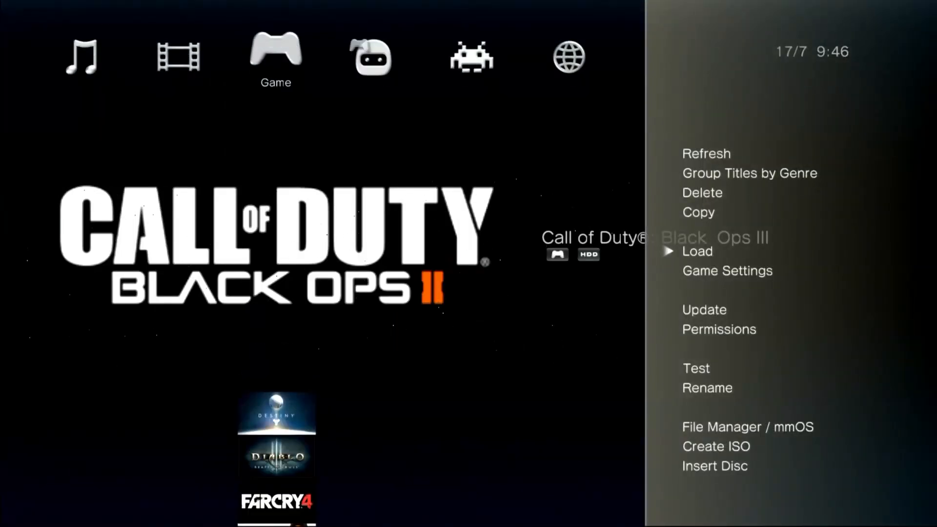
# Set Black Ops III's game settings to Internal and BD Mirror, then return to the game list
pyautogui.click(726, 270)
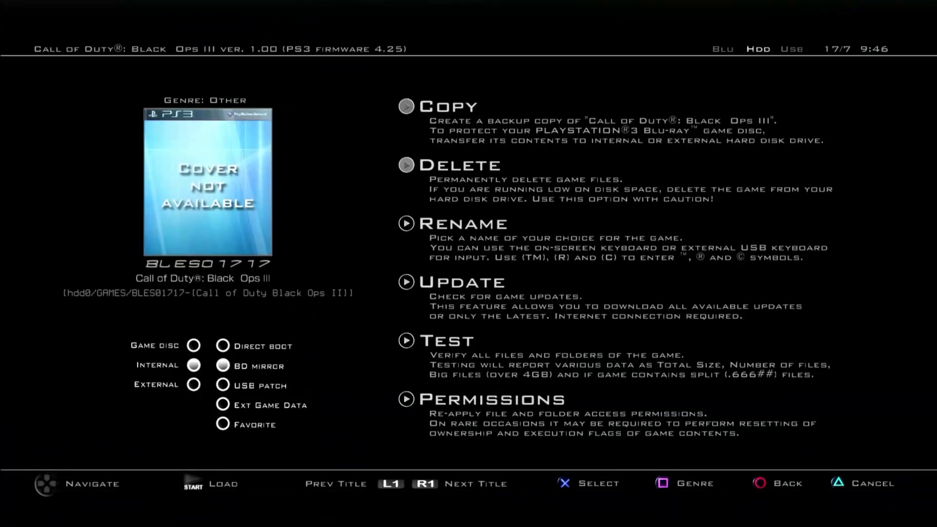
pyautogui.click(222, 345)
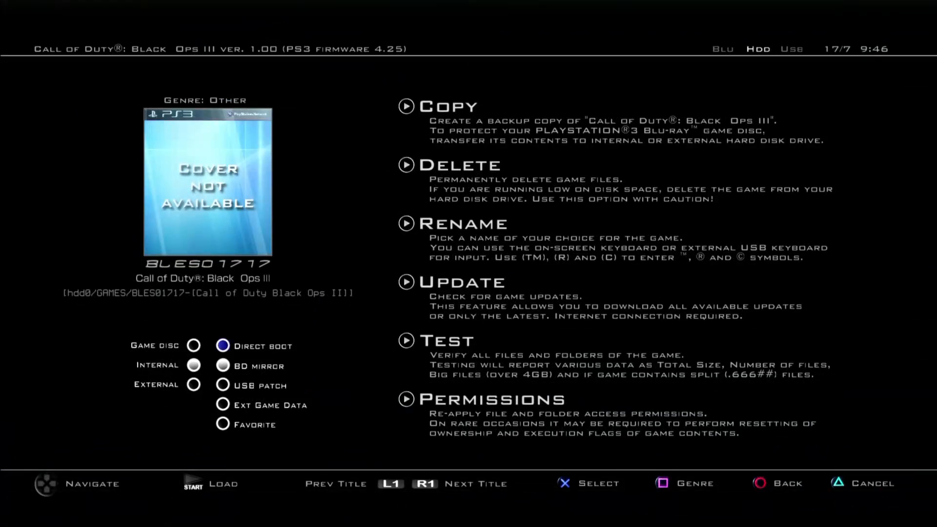
pyautogui.click(192, 346)
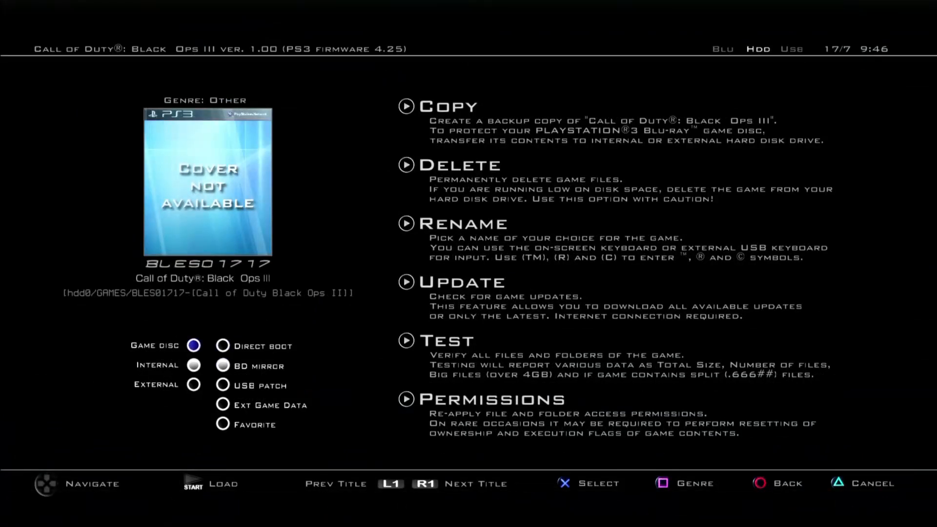
pyautogui.click(759, 484)
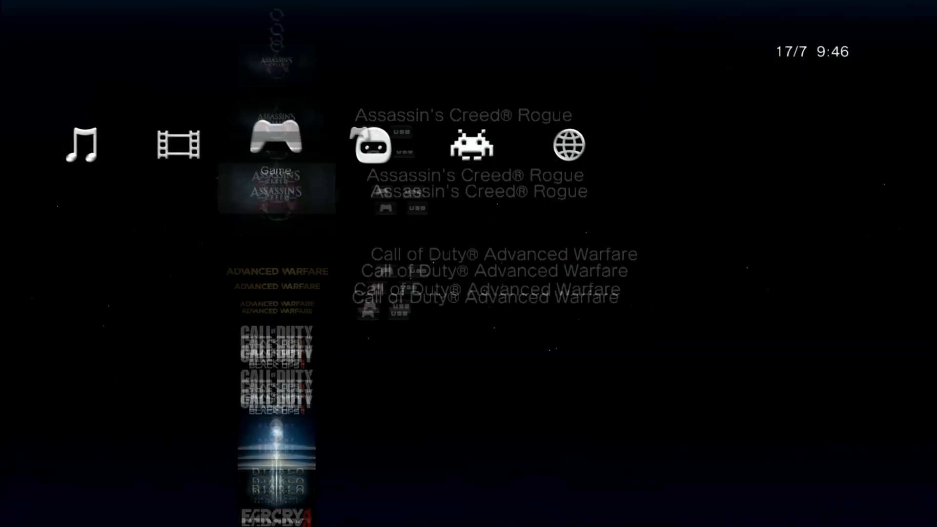
pyautogui.scroll(-3)
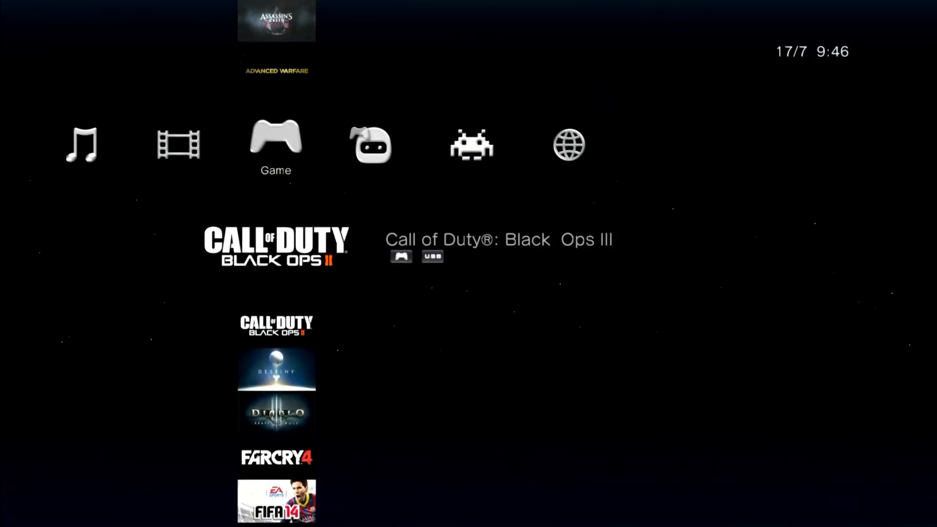